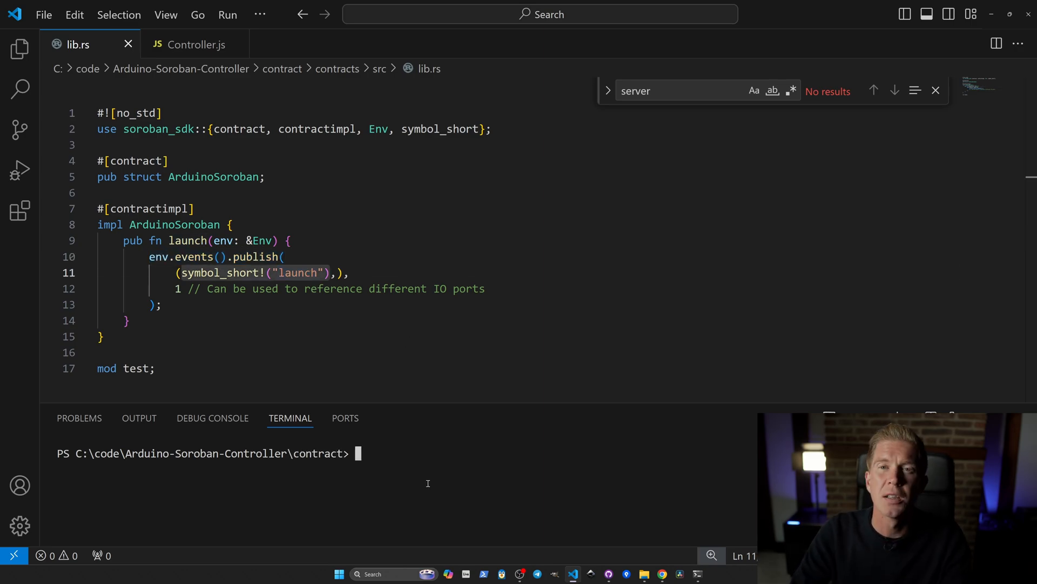
- Build the launch contract for wasm32-unknown-unknown in release mode with cargo
{"action": "type", "text": "cargo build --target wasm32-unknown-unknown --release"}
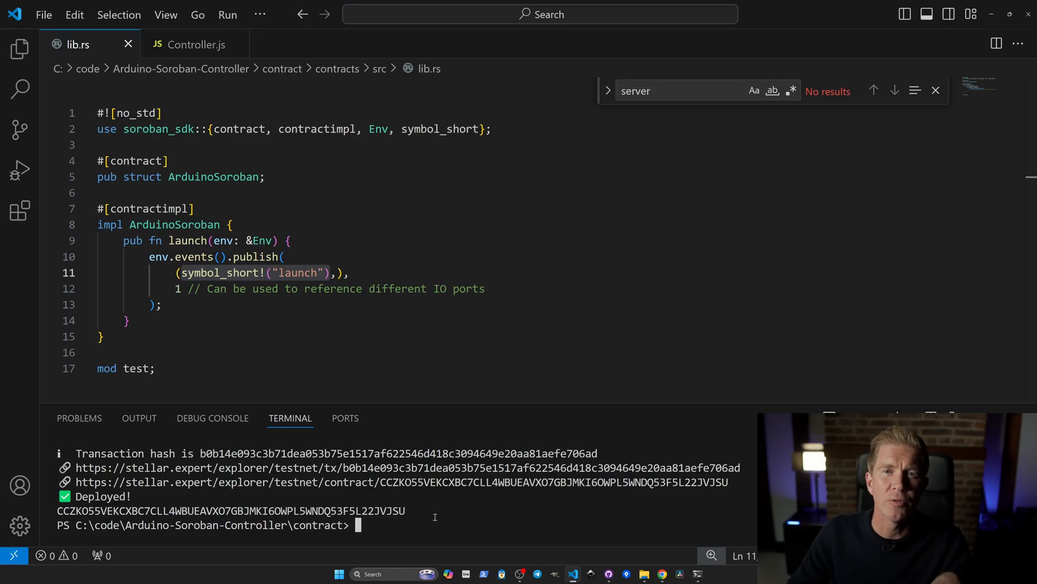
- Invoke launch on contract CCZKO55V…JVJSU on testnet and highlight the successful event
{"action": "type", "text": "stellar contract invoke --id CCZKO55VEKCXBC7CLL4WBUEAVXO7GBJMKI6OWPL5WNDQ53F5L22JVJSU --network testnet -- launch"}
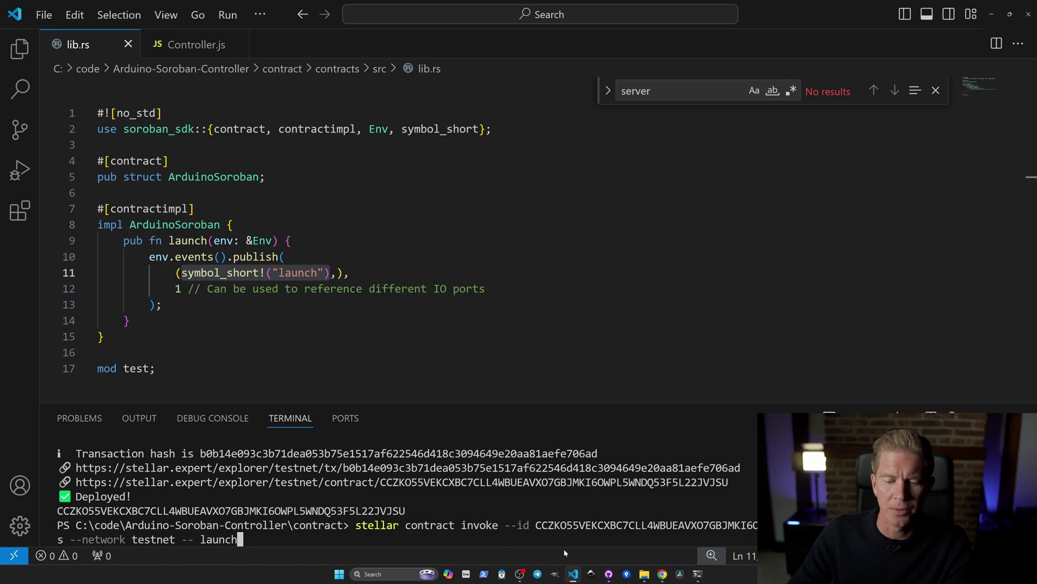
{"action": "key", "text": "Enter"}
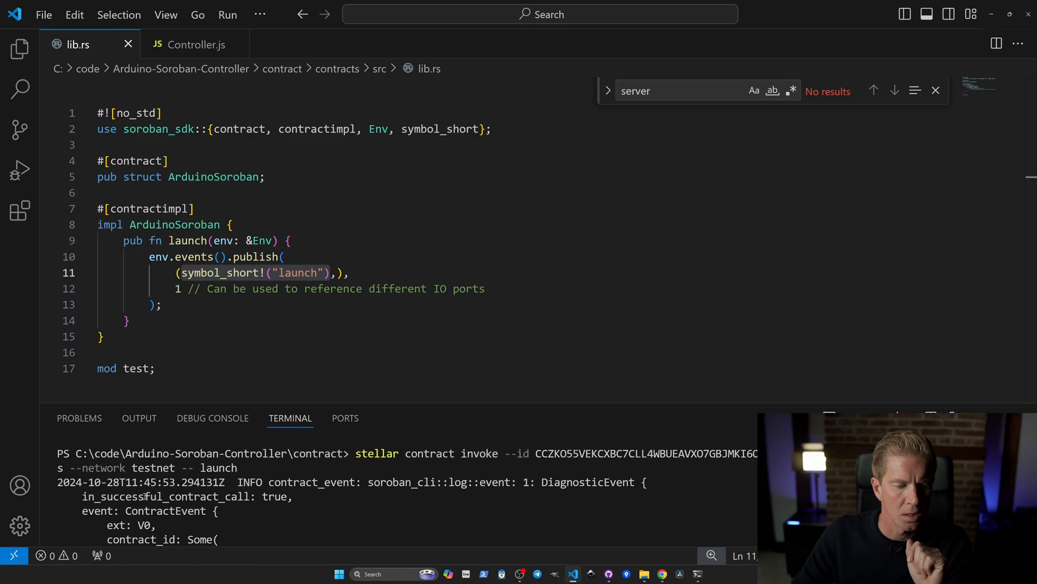
{"action": "double_click", "coordinate": [162, 496]}
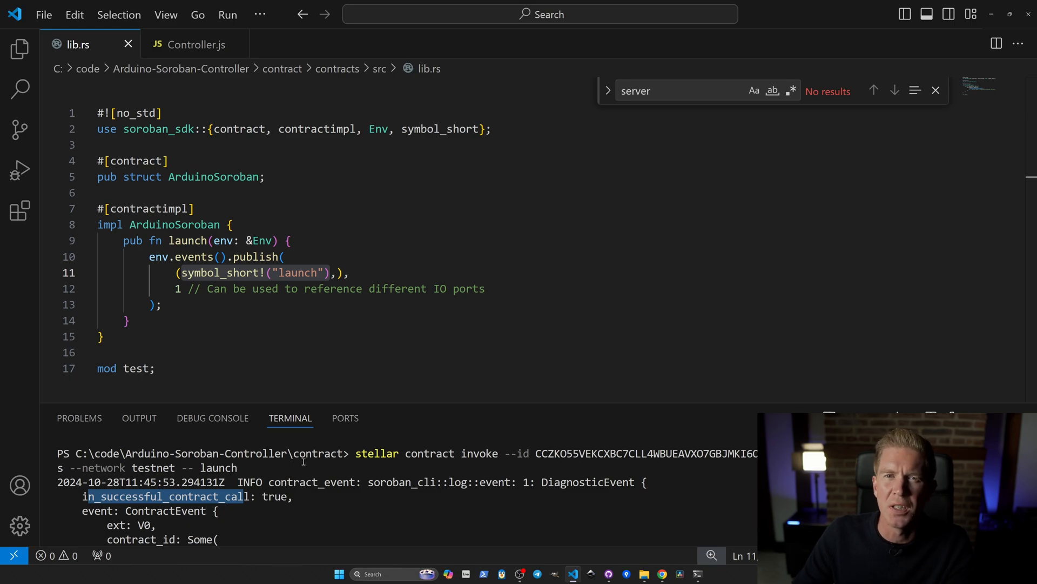
- Show Controller.js, then browse Arduino IDE's built-in example sketches
{"action": "left_click", "coordinate": [195, 45]}
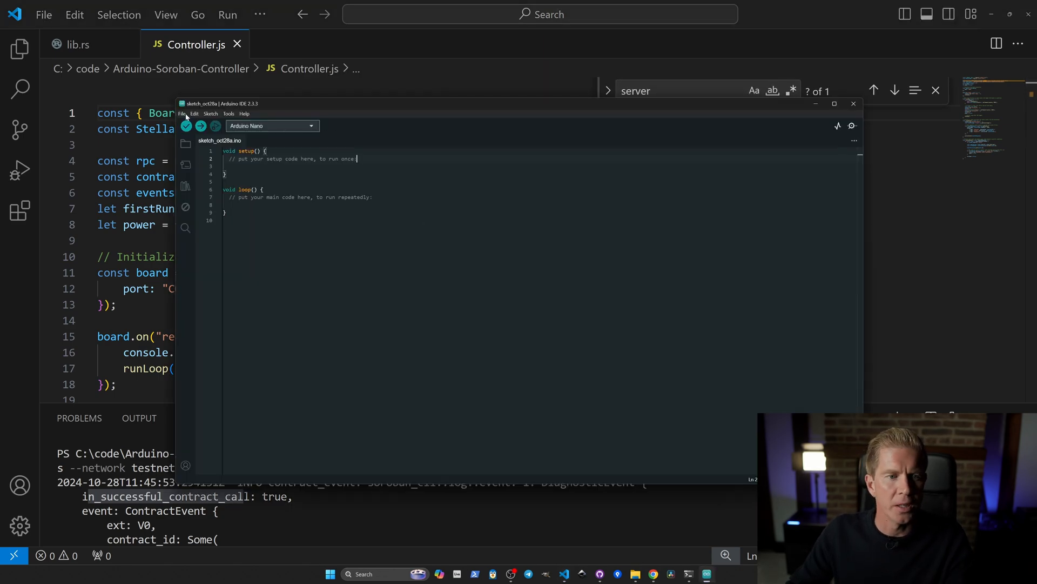
{"action": "left_click", "coordinate": [182, 113]}
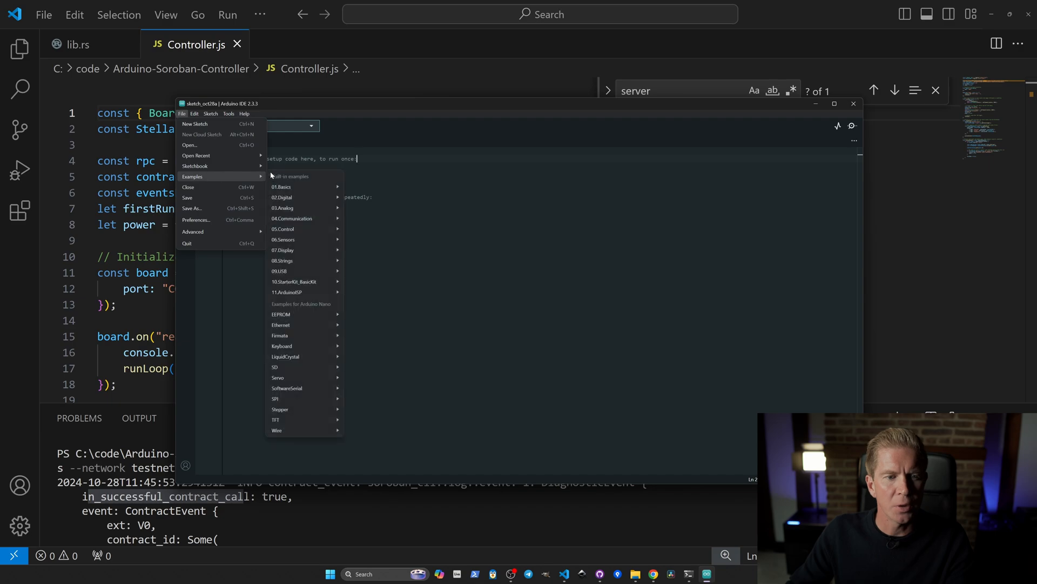
{"action": "mouse_move", "coordinate": [290, 335]}
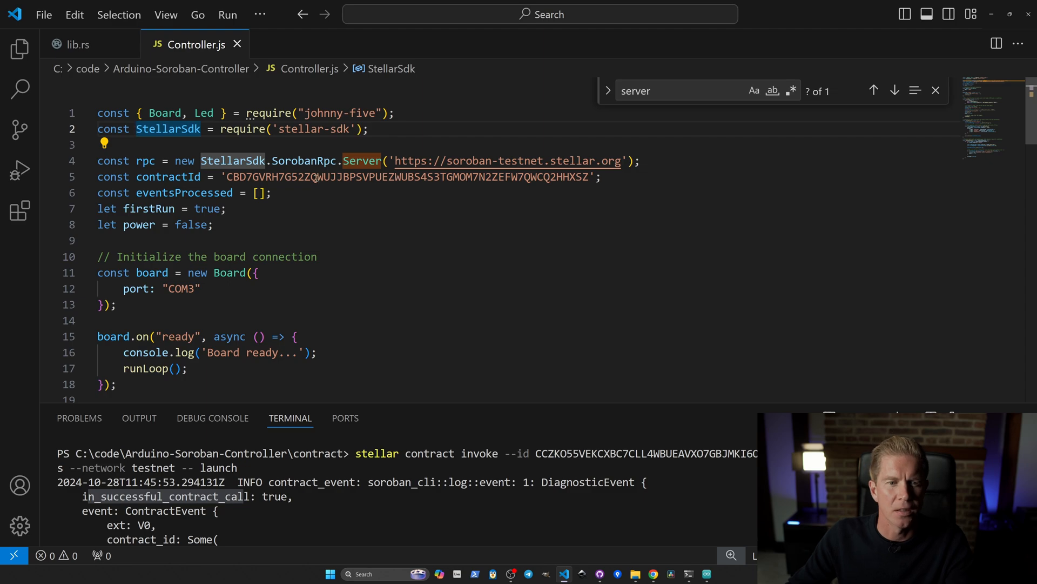
- Set contractId to CCZKO55VEKCXBC7CLL4WBUEAVXO7GBJMKI6OWPL5WNDQ53F5L22JVJSU and review runLoop and checkEvents
{"action": "type", "text": "CCZKO55VEKCXBC7CLL4WBUEAVXO7GBJMKI6OWPL5WNDQ53F5L22JVJSU';"}
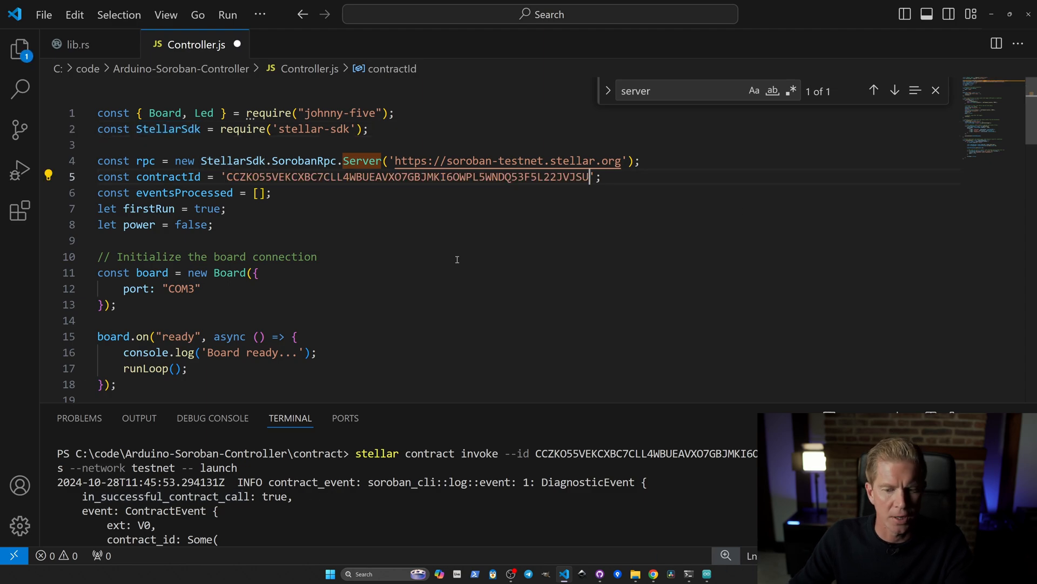
{"action": "scroll", "scroll_direction": "down", "scroll_amount": 3}
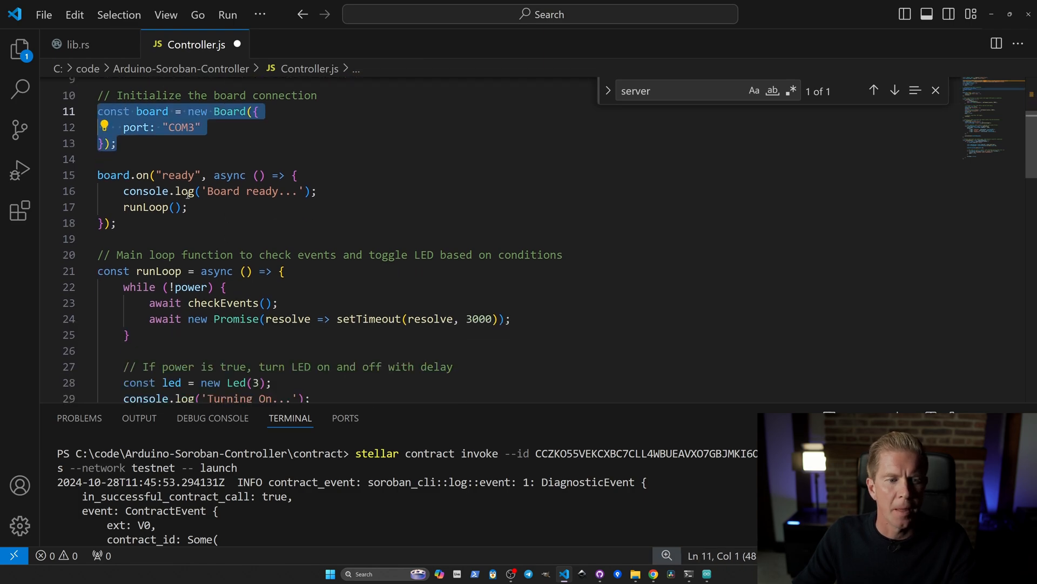
{"action": "scroll", "scroll_direction": "down", "scroll_amount": 3}
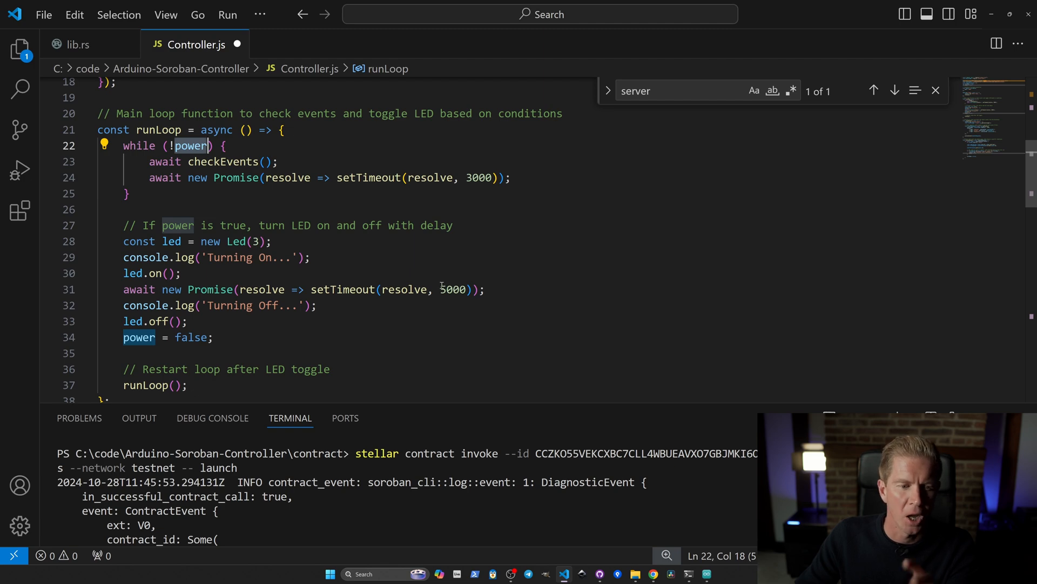
{"action": "scroll", "scroll_direction": "down", "scroll_amount": 3}
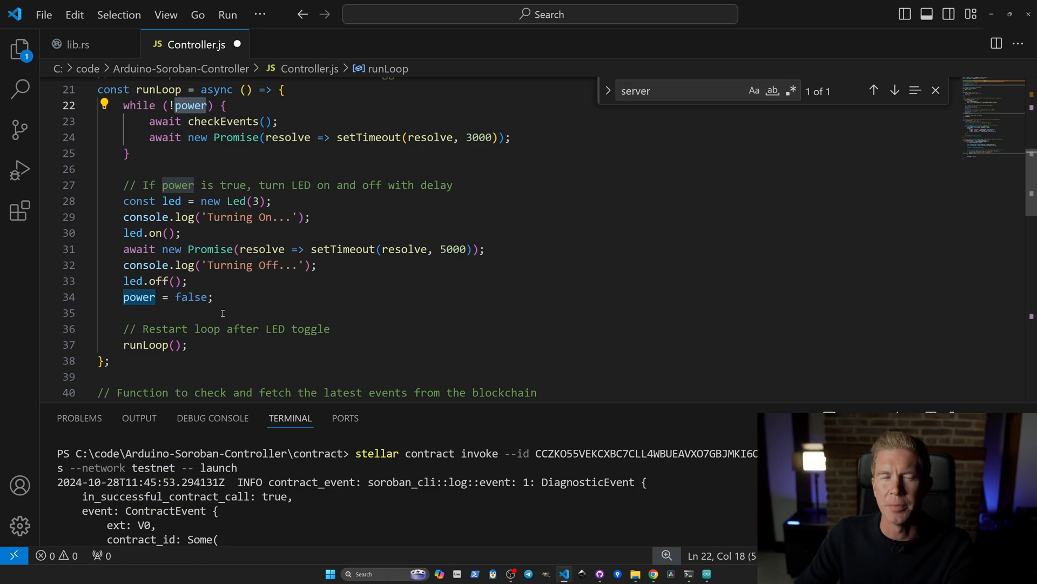
{"action": "scroll", "scroll_direction": "down", "scroll_amount": 3}
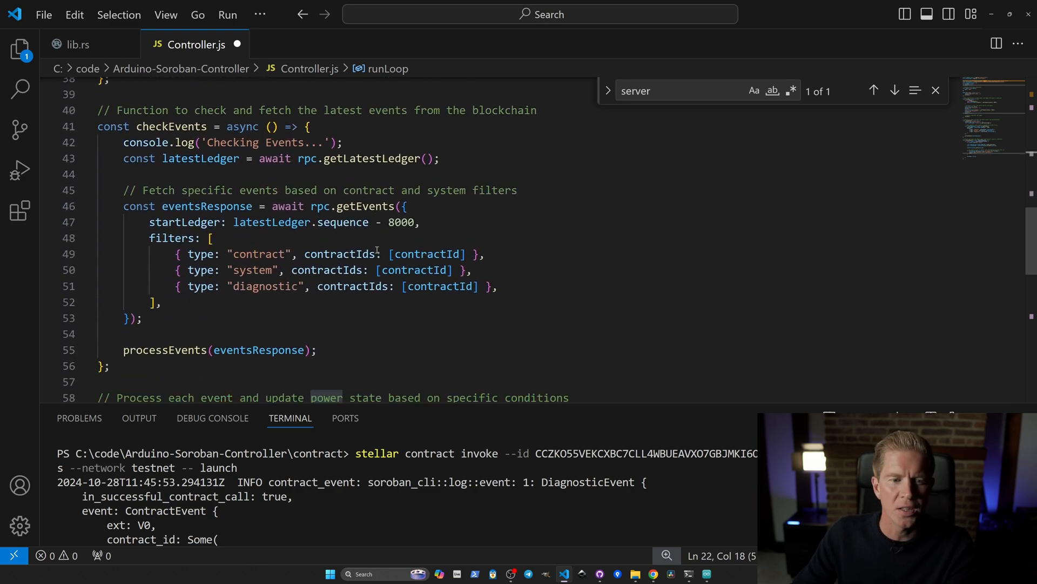